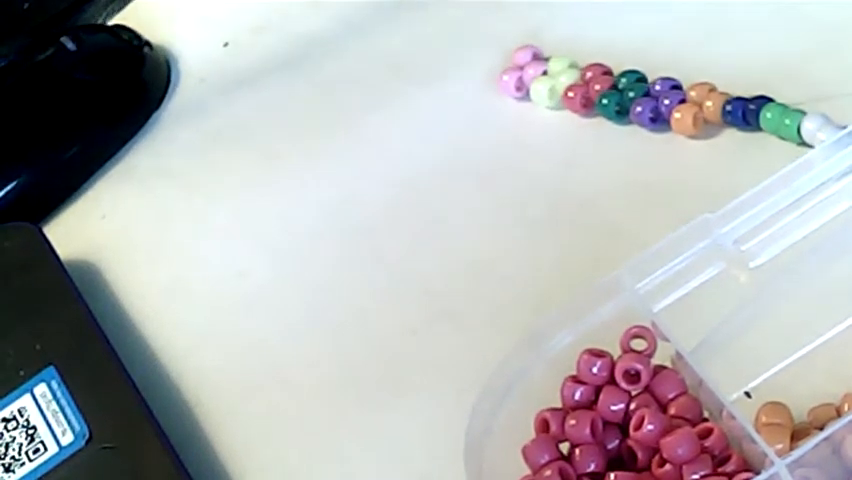
mouse_move(790, 120)
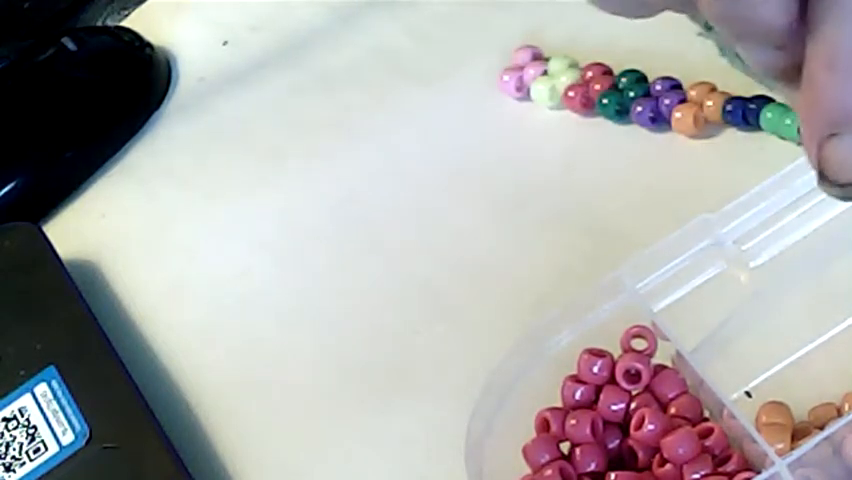